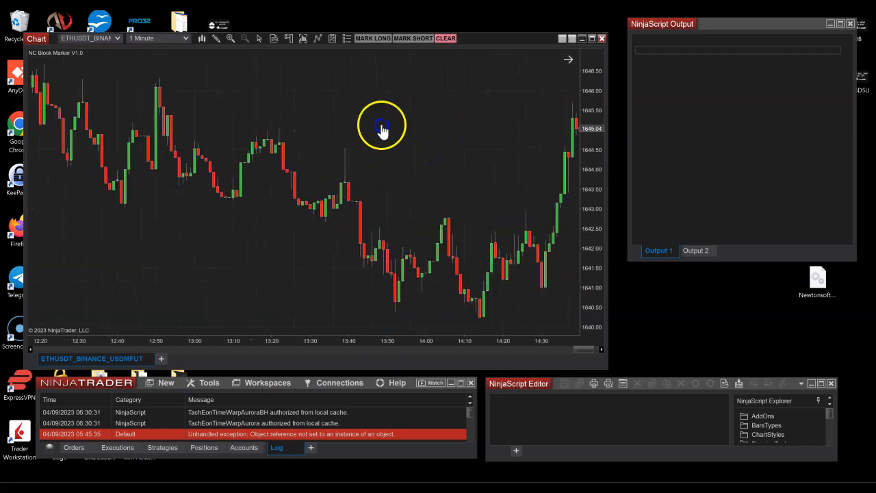
Mark a short order block at the recent swing-high candle, drawn as a horizontal band across the chart.
scroll("left", 3)
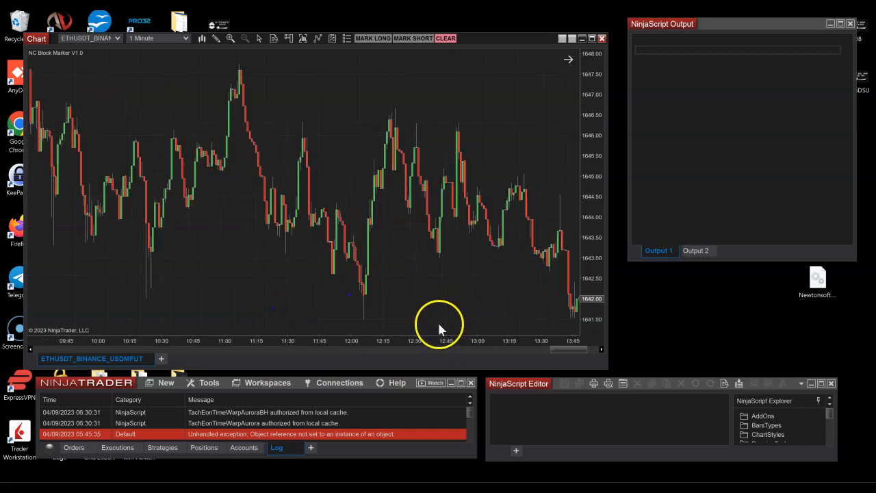
mouse_move(243, 93)
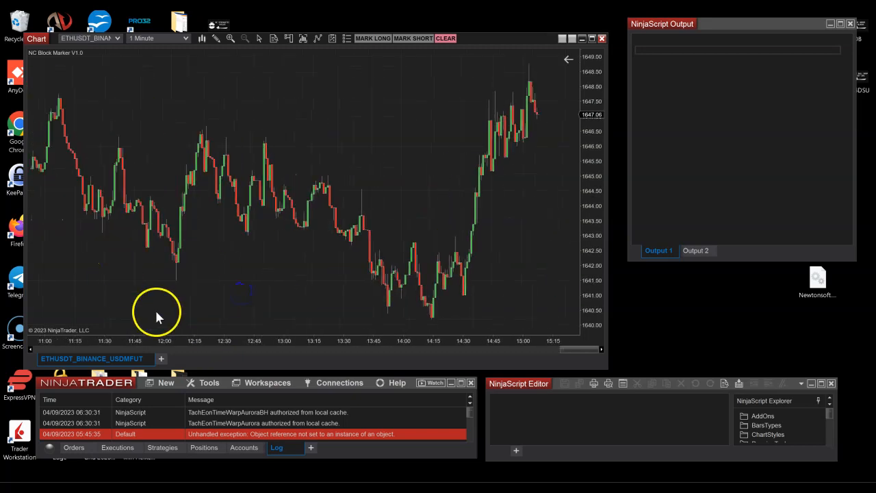
left_click(217, 38)
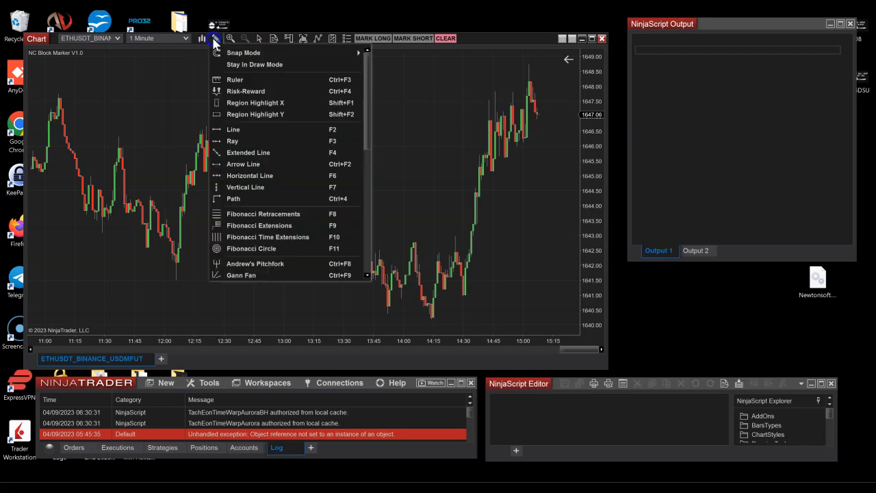
mouse_move(246, 175)
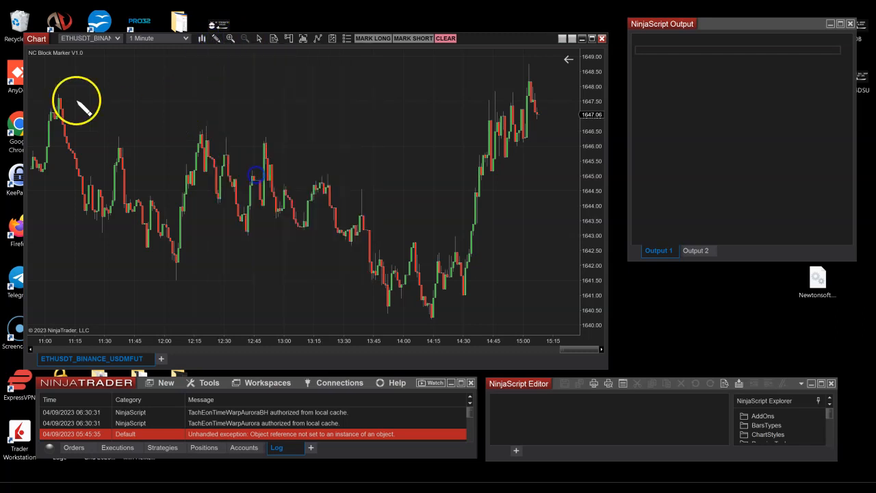
left_click(218, 38)
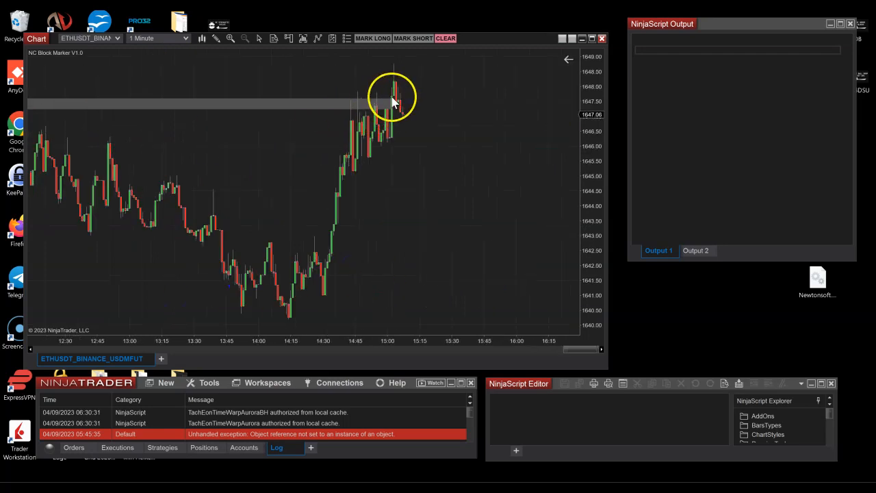
mouse_move(318, 107)
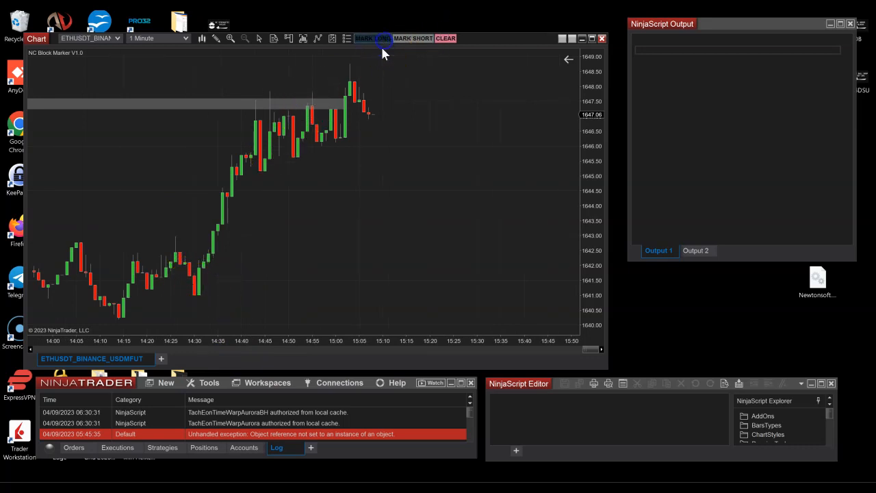
Mark a long (bullish) order block at the low candle, shown as a green zone below the gray high band.
left_click(372, 38)
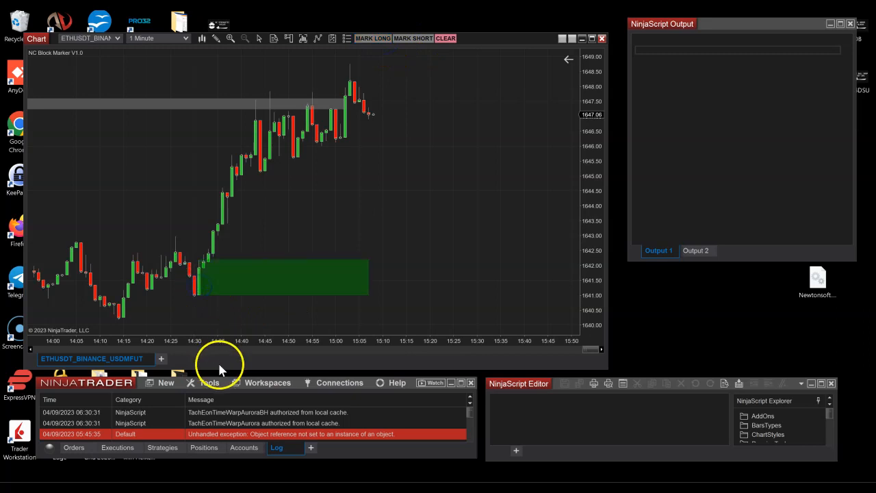
mouse_move(304, 288)
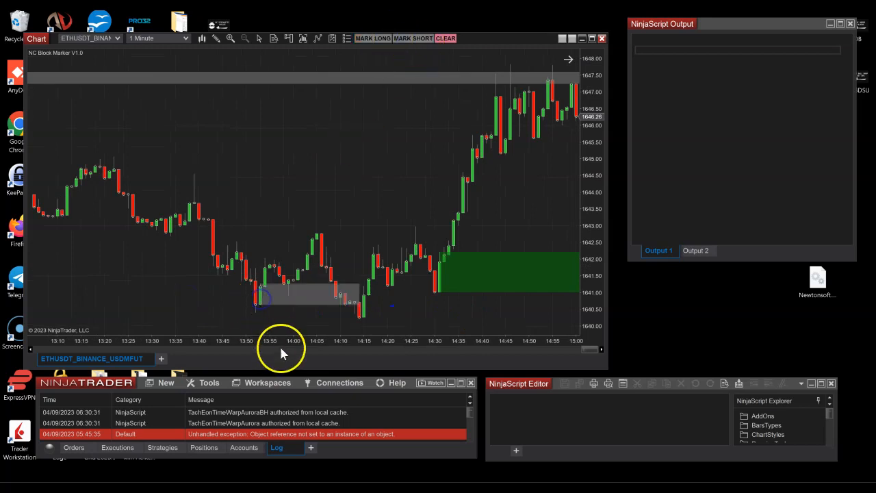
mouse_move(359, 318)
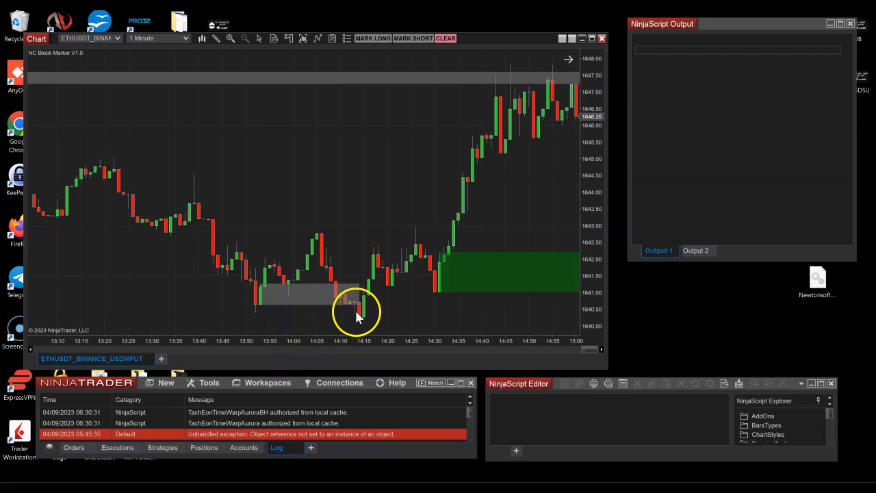
mouse_move(361, 318)
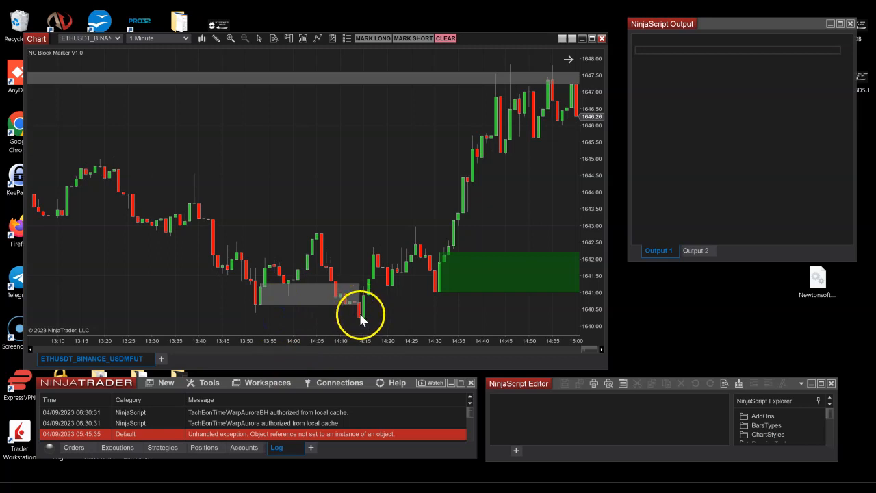
mouse_move(348, 309)
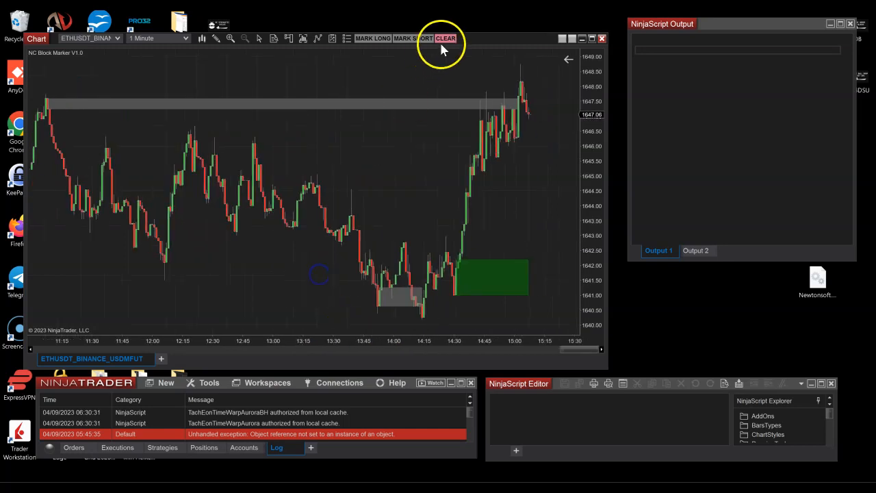
Confirm NC Block Marker colours Red/Green/Gray with opacity 0.5 in the Indicators dialog and apply them.
right_click(422, 198)
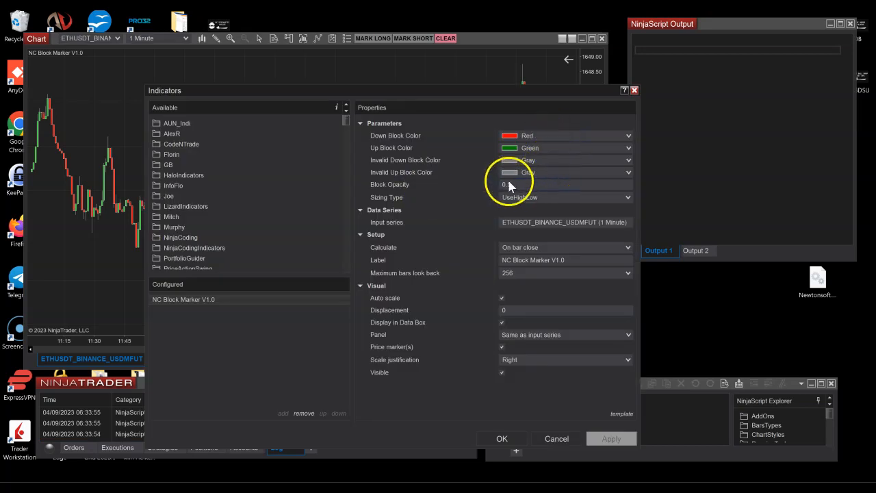
left_click(565, 197)
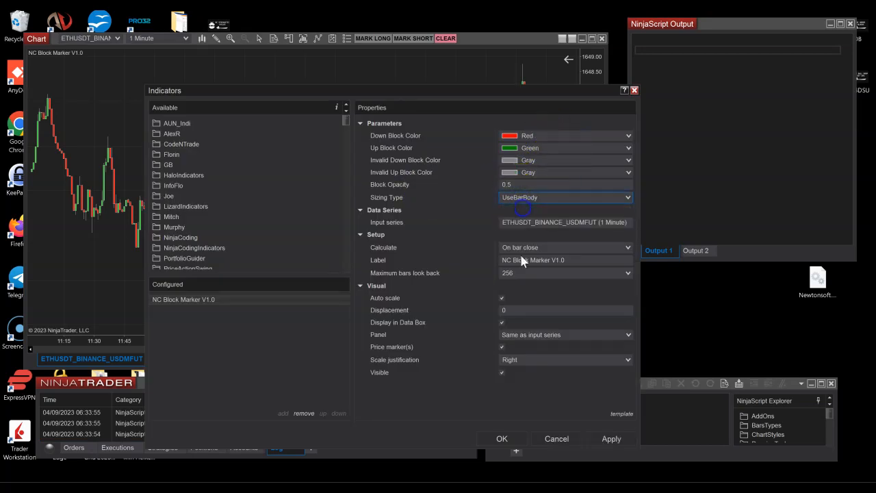
left_click(501, 438)
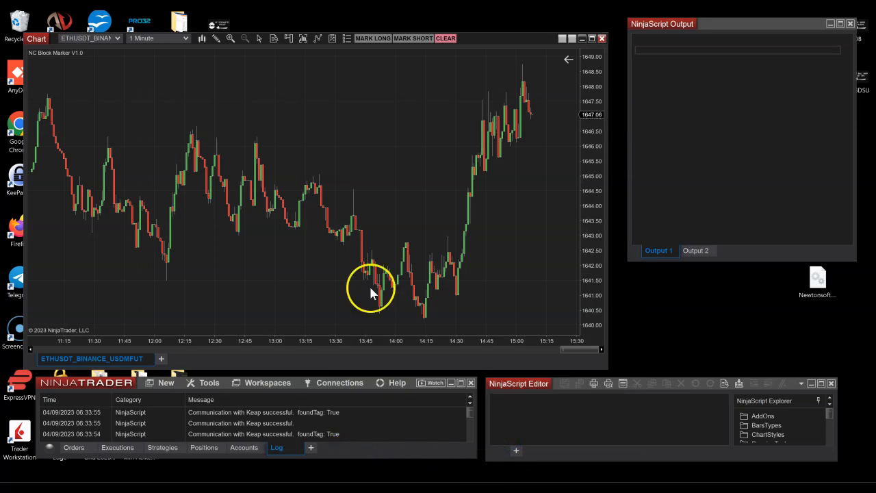
Pan the ETHUSDT chart to show earlier morning price history with the earlier swing high.
left_click_drag(369, 287, 194, 273)
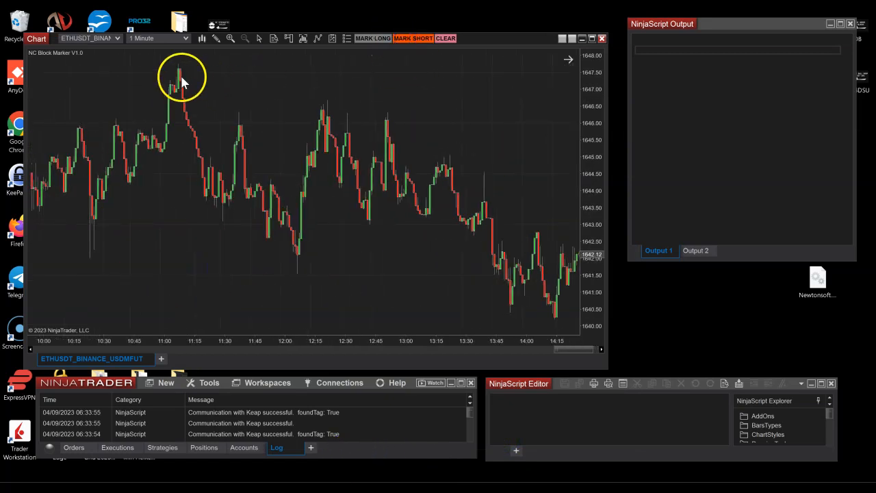
mouse_move(396, 52)
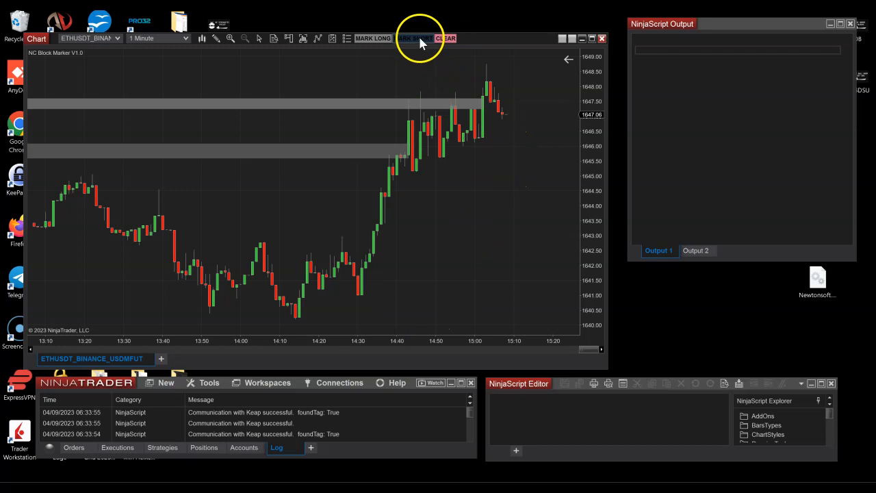
mouse_move(358, 307)
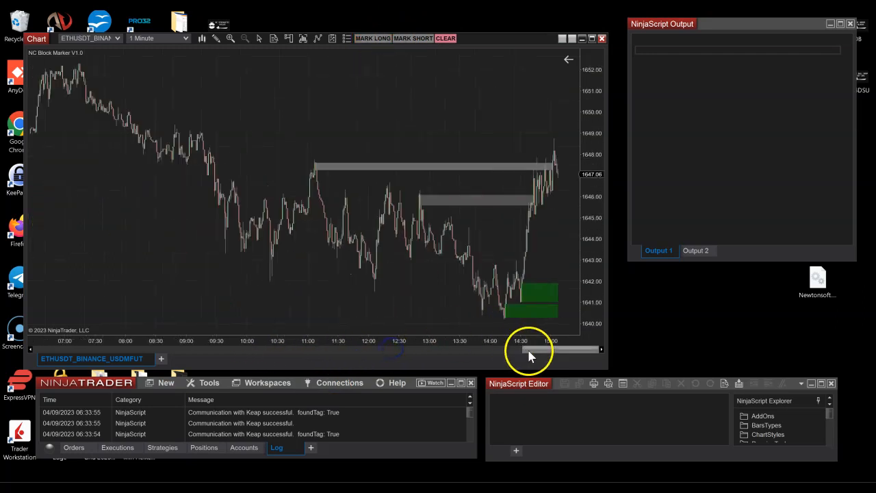
Compress the time axis so the chart reaches back to 1 September with the wide green block at the overnight low.
left_click_drag(527, 350, 454, 350)
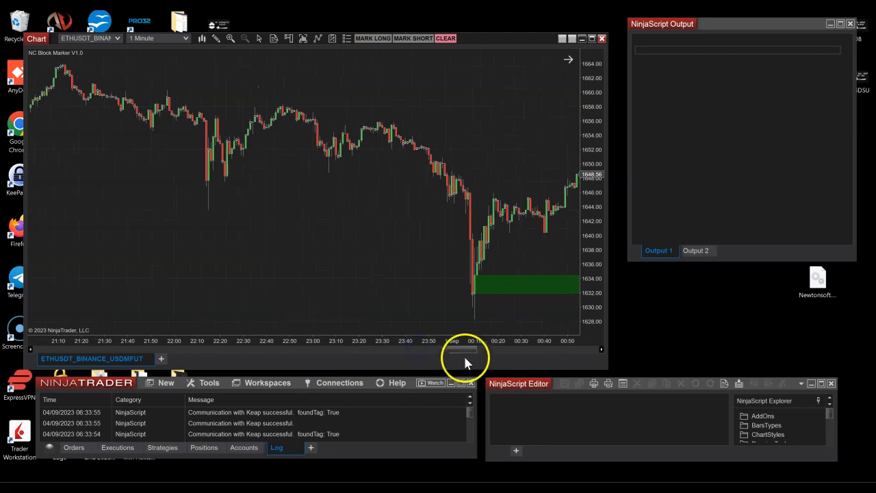
left_click_drag(466, 350, 479, 345)
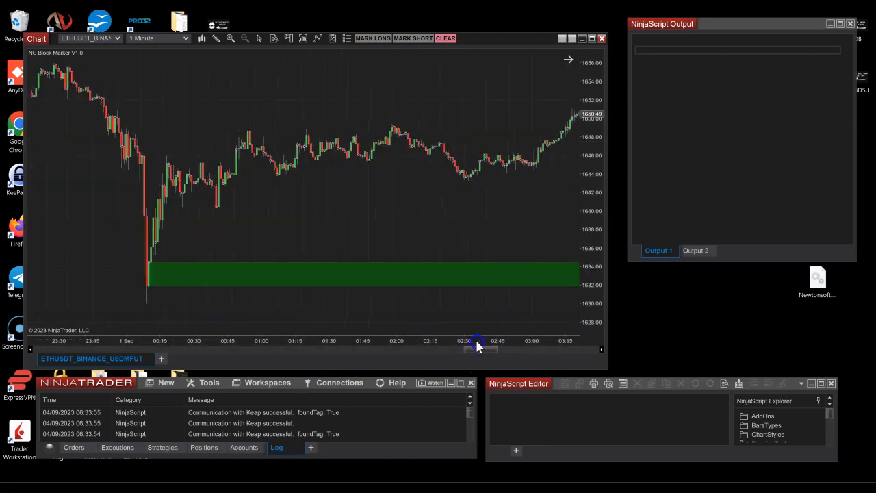
left_click_drag(477, 349, 531, 349)
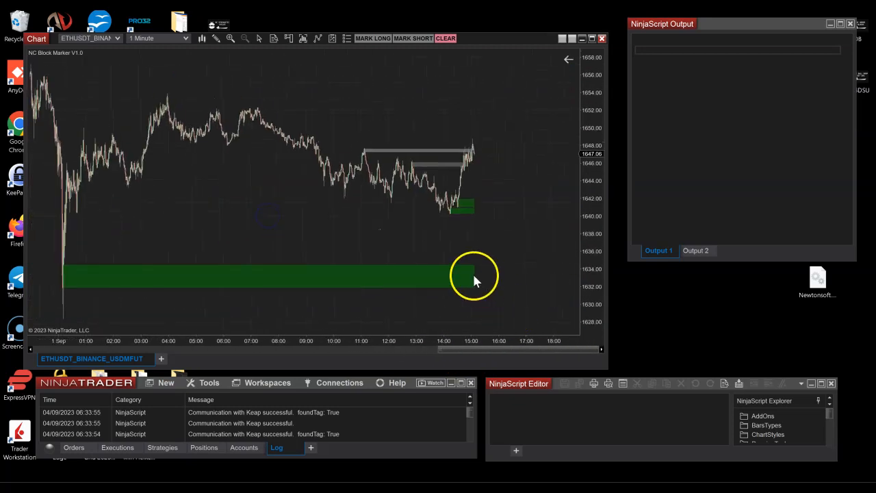
mouse_move(472, 240)
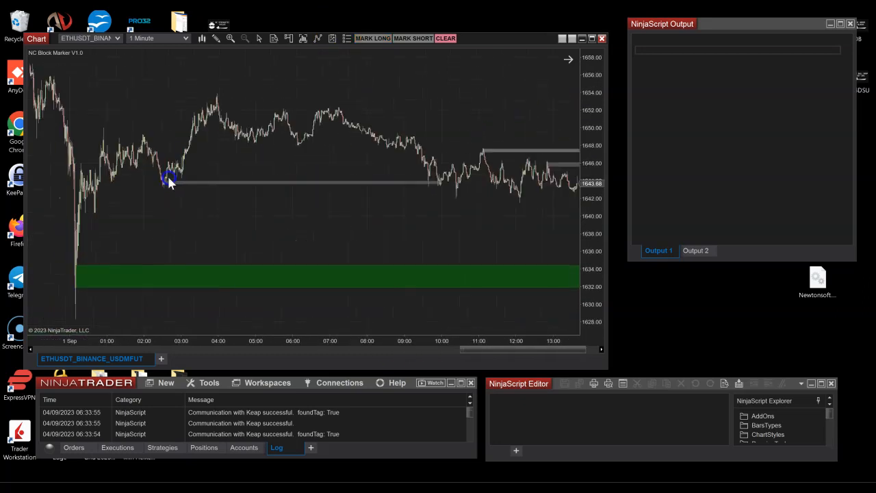
mouse_move(477, 208)
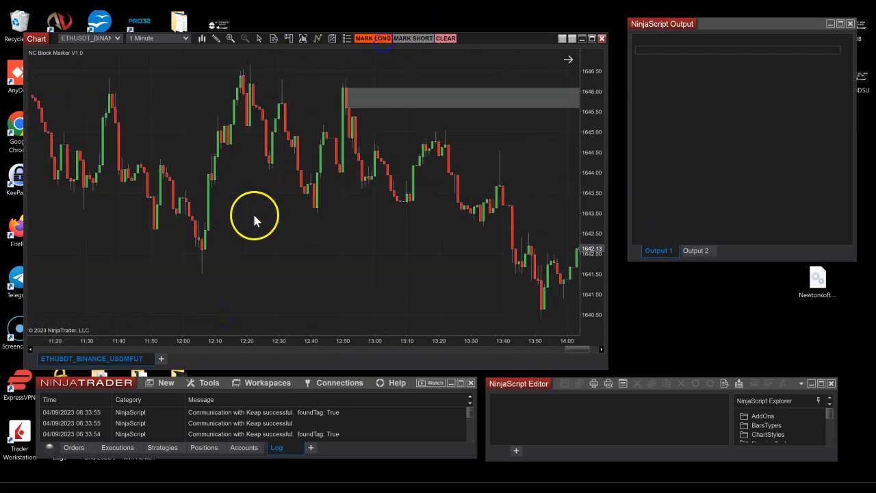
mouse_move(206, 249)
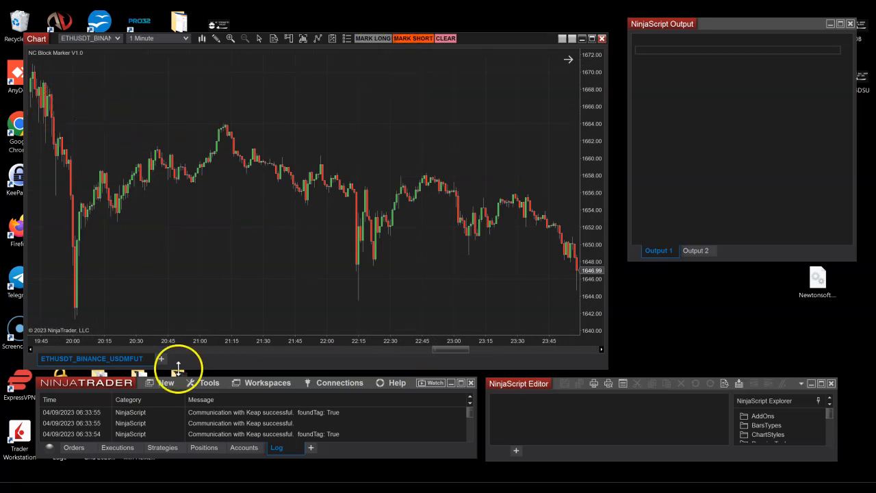
Pan back to the earlier evening history showing the sharp sell-off near 18:30–20:00.
left_click_drag(451, 351, 422, 350)
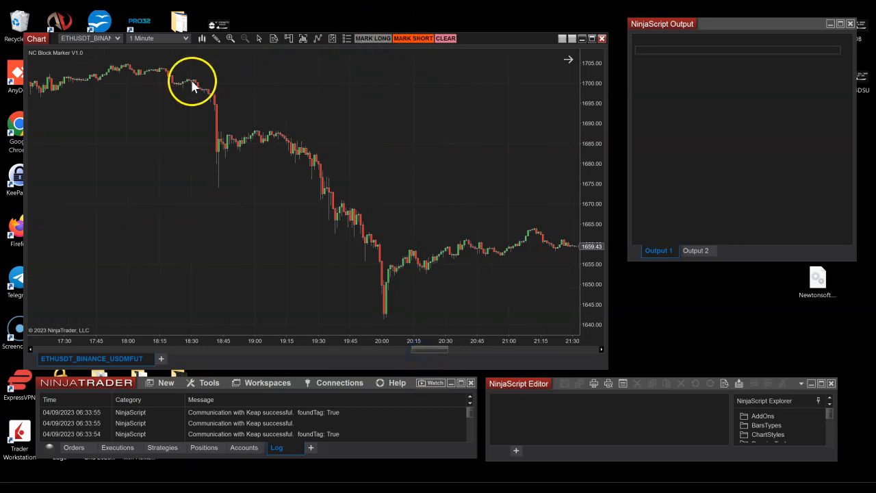
mouse_move(164, 75)
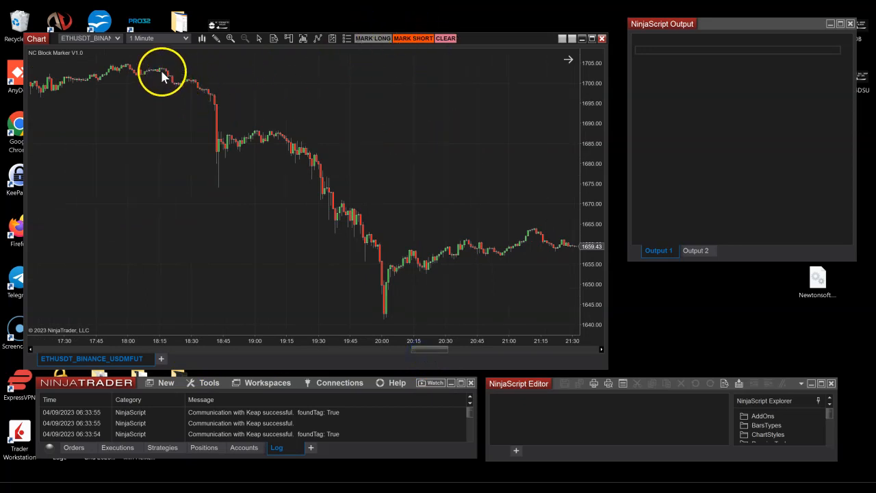
mouse_move(207, 96)
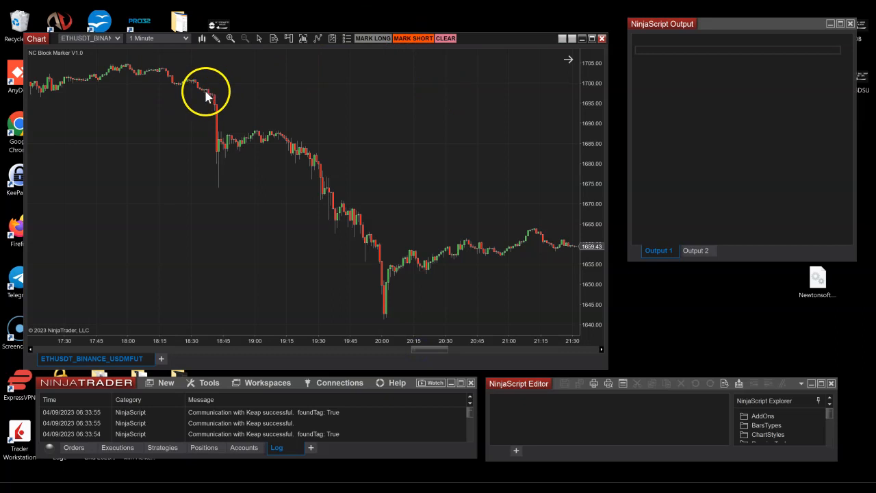
mouse_move(167, 72)
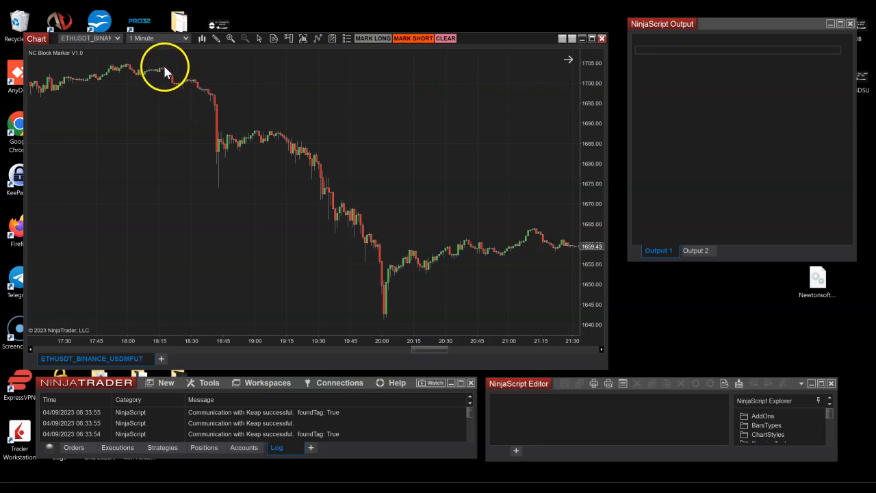
mouse_move(167, 77)
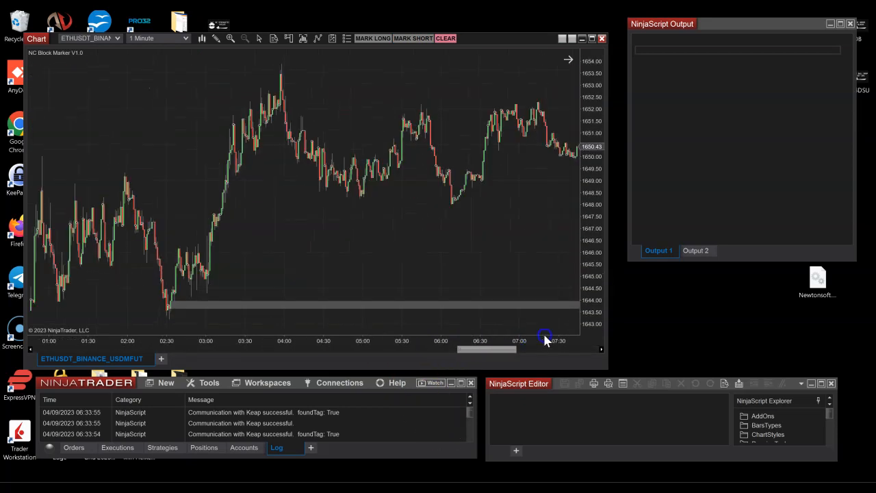
Zoom out over the 1 September sell-off so the red block above and green block at the low both show.
left_click_drag(544, 349, 481, 349)
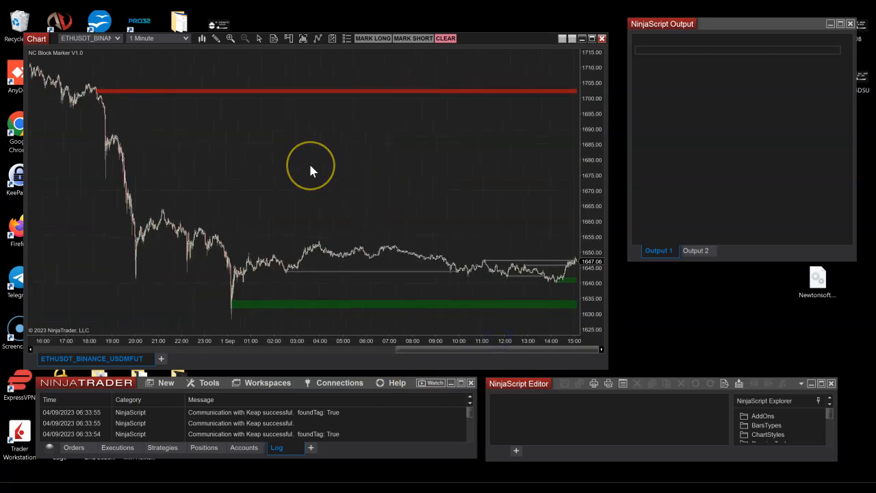
mouse_move(311, 170)
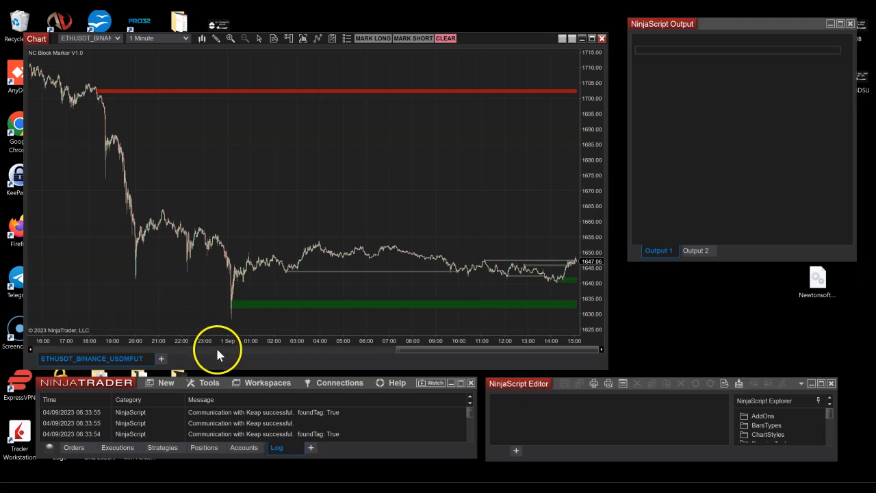
mouse_move(240, 363)
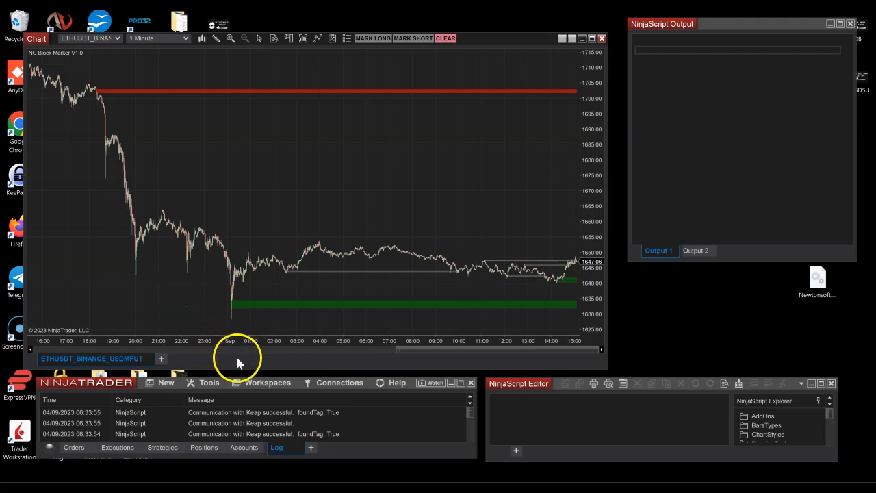
mouse_move(238, 363)
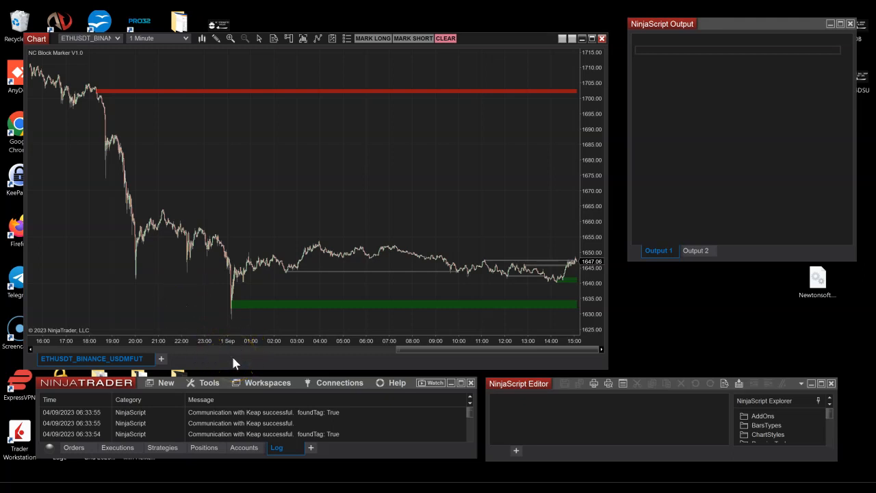